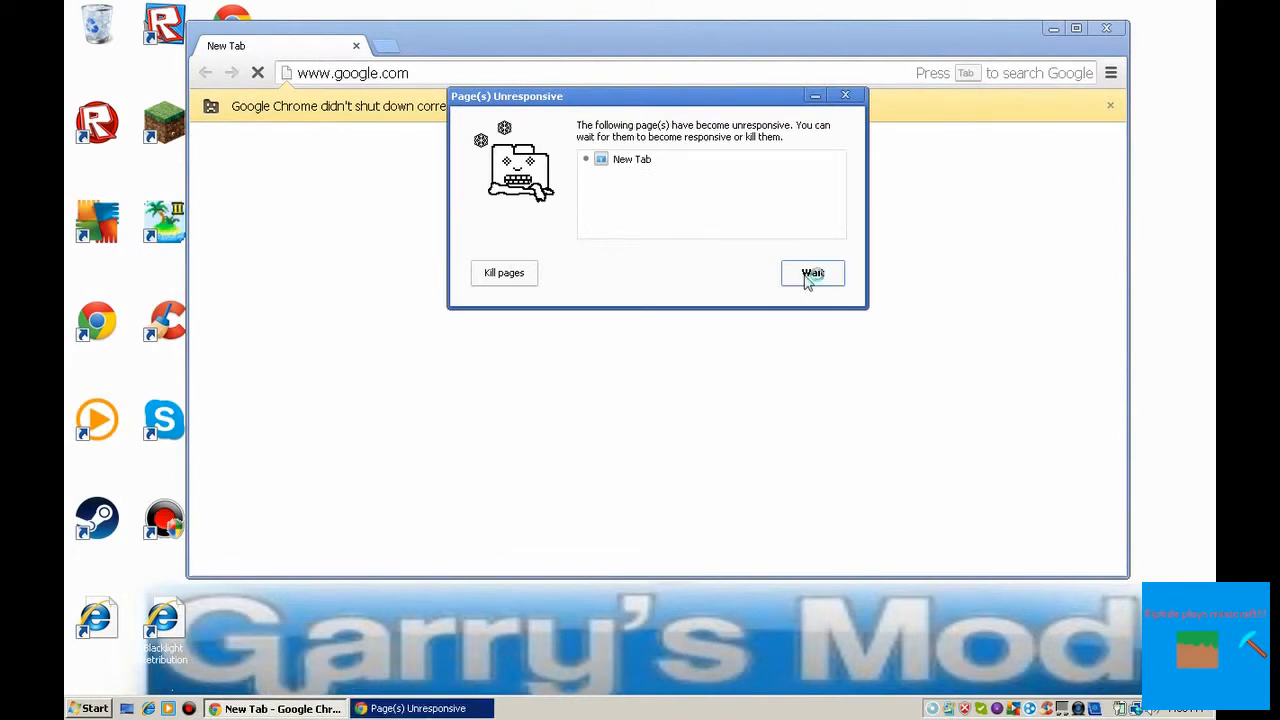
Step: Choose Wait in the Page(s) Unresponsive dialog, then close the Chrome window
click(812, 272)
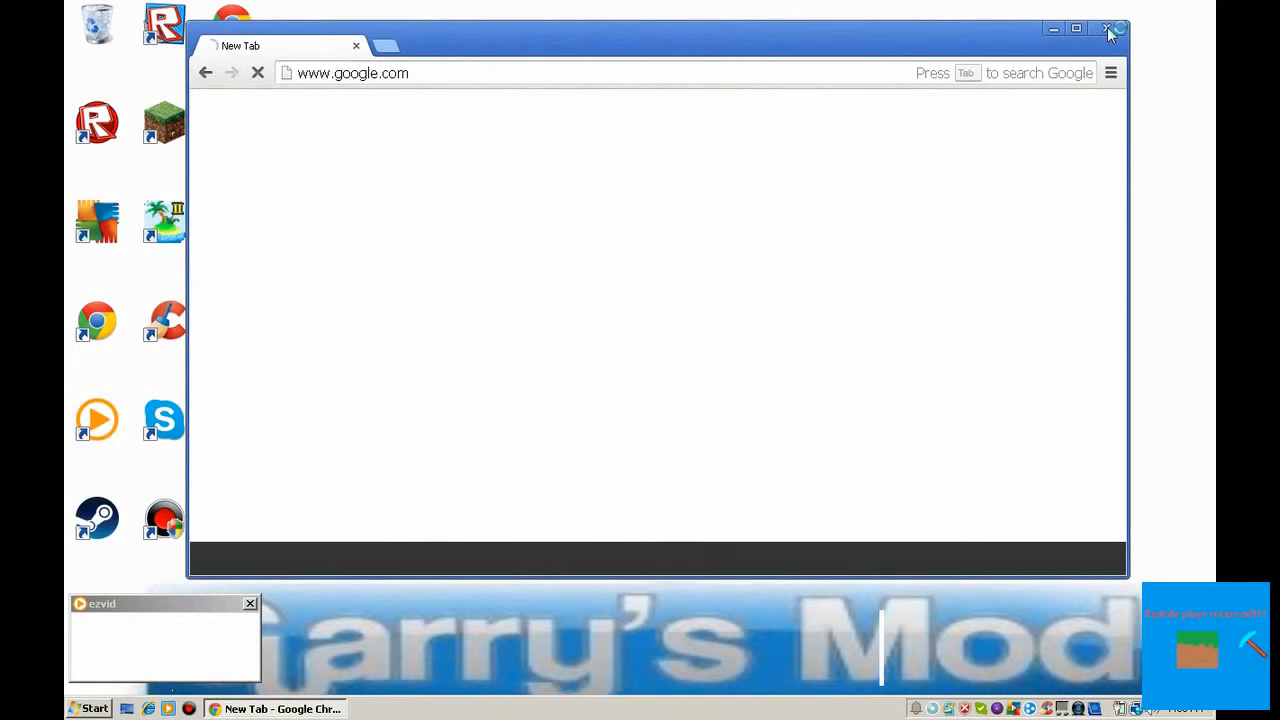
click(1108, 28)
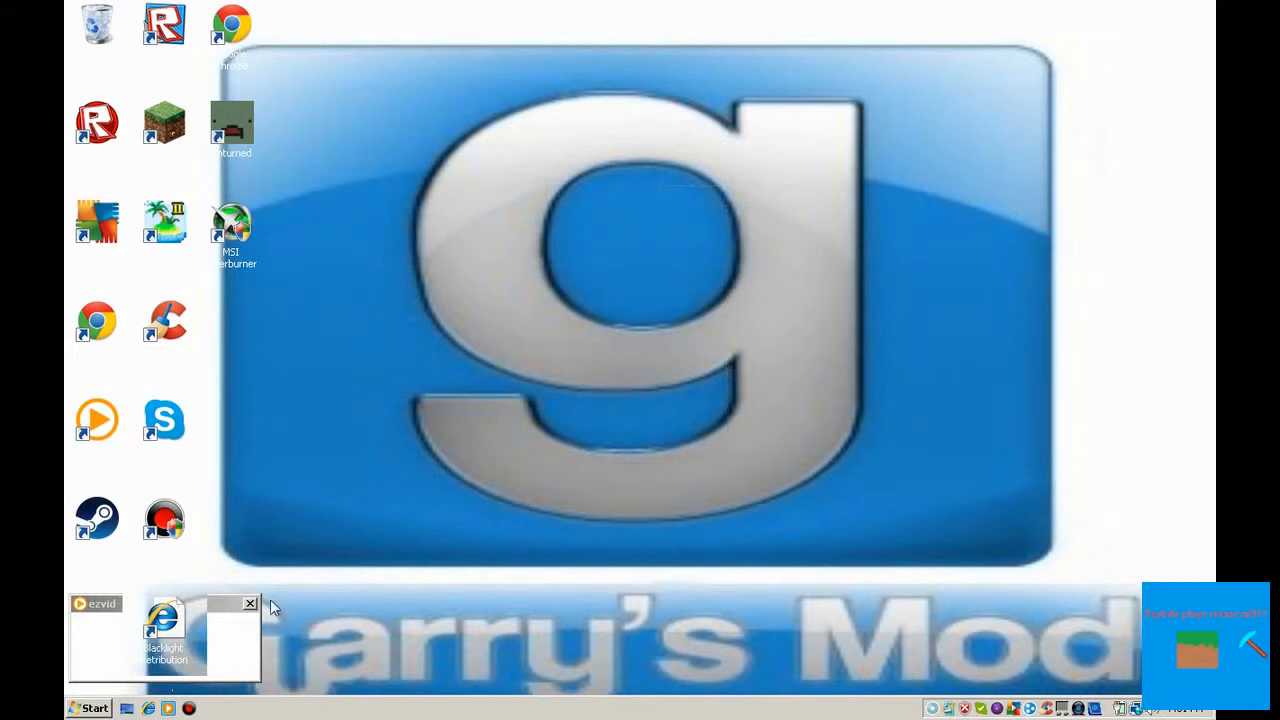
mouse_move(726, 100)
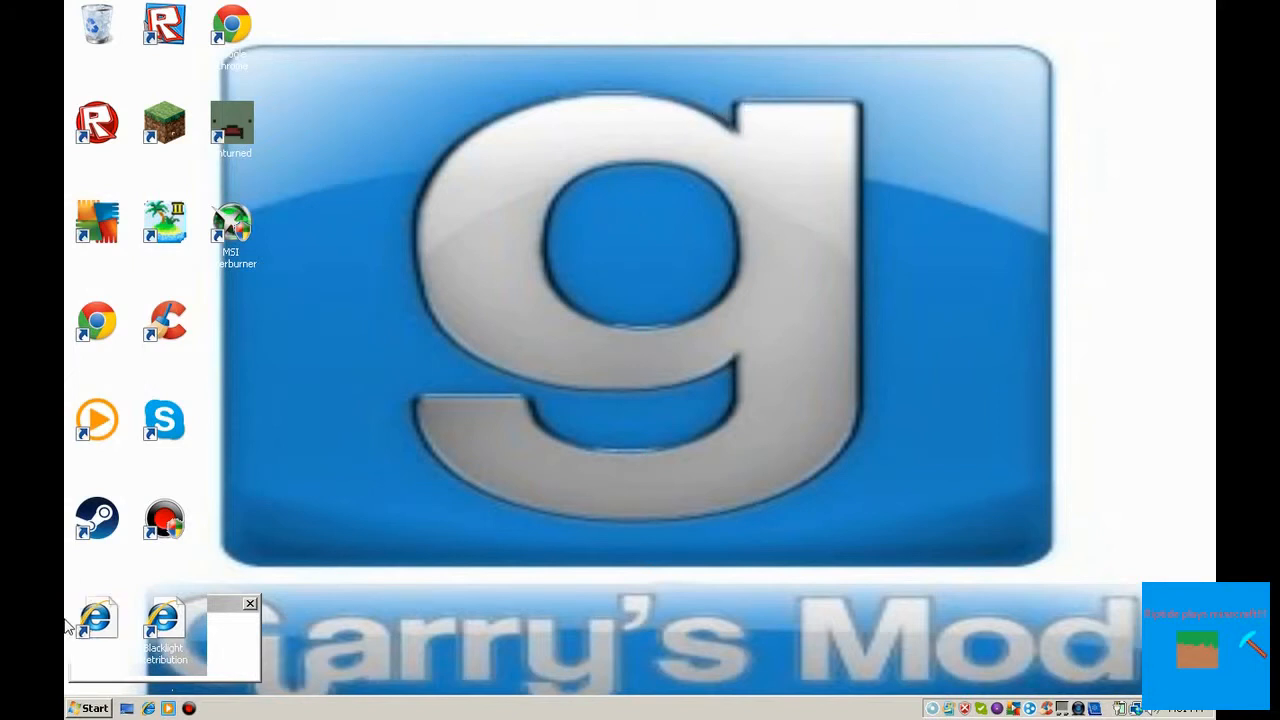
mouse_move(240, 358)
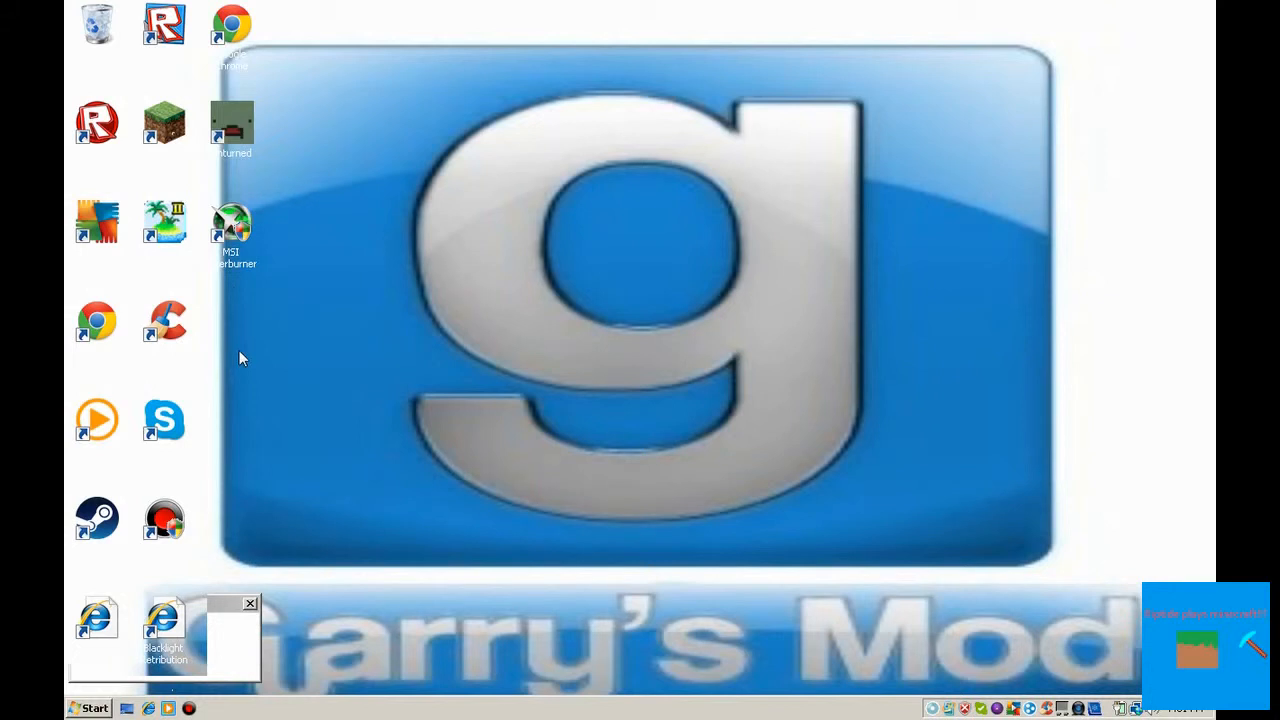
mouse_move(548, 210)
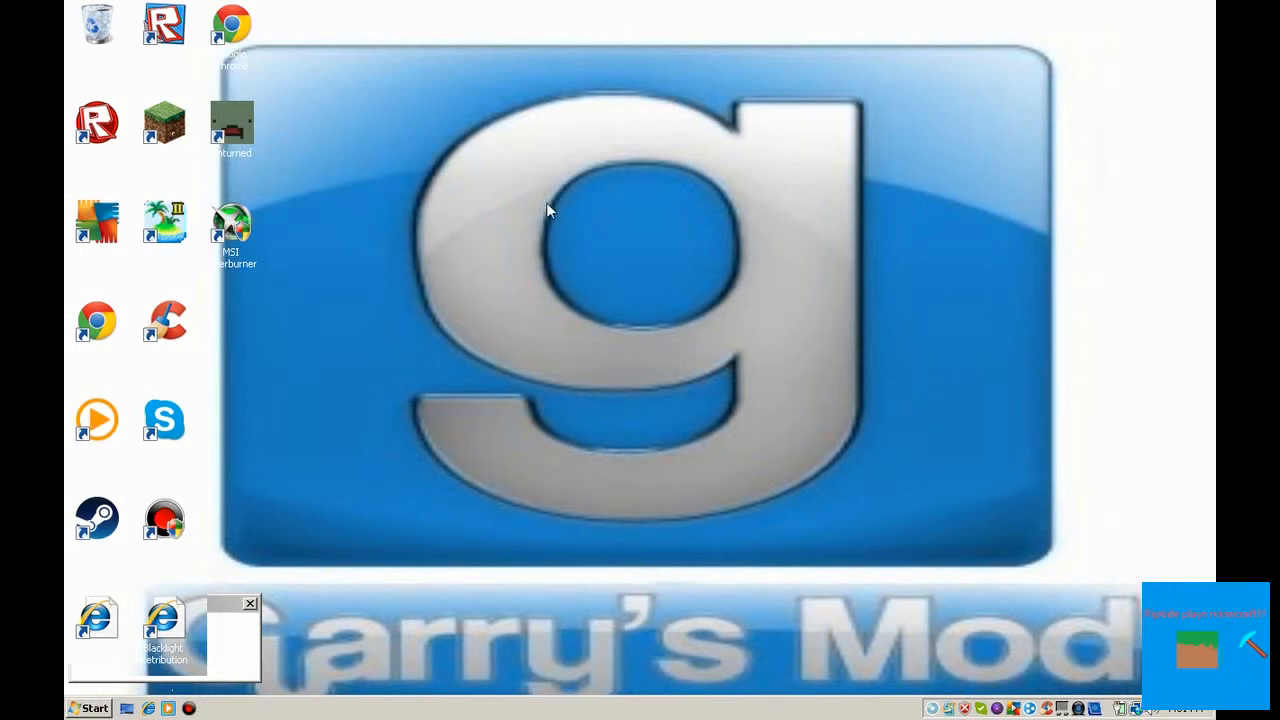
mouse_move(672, 400)
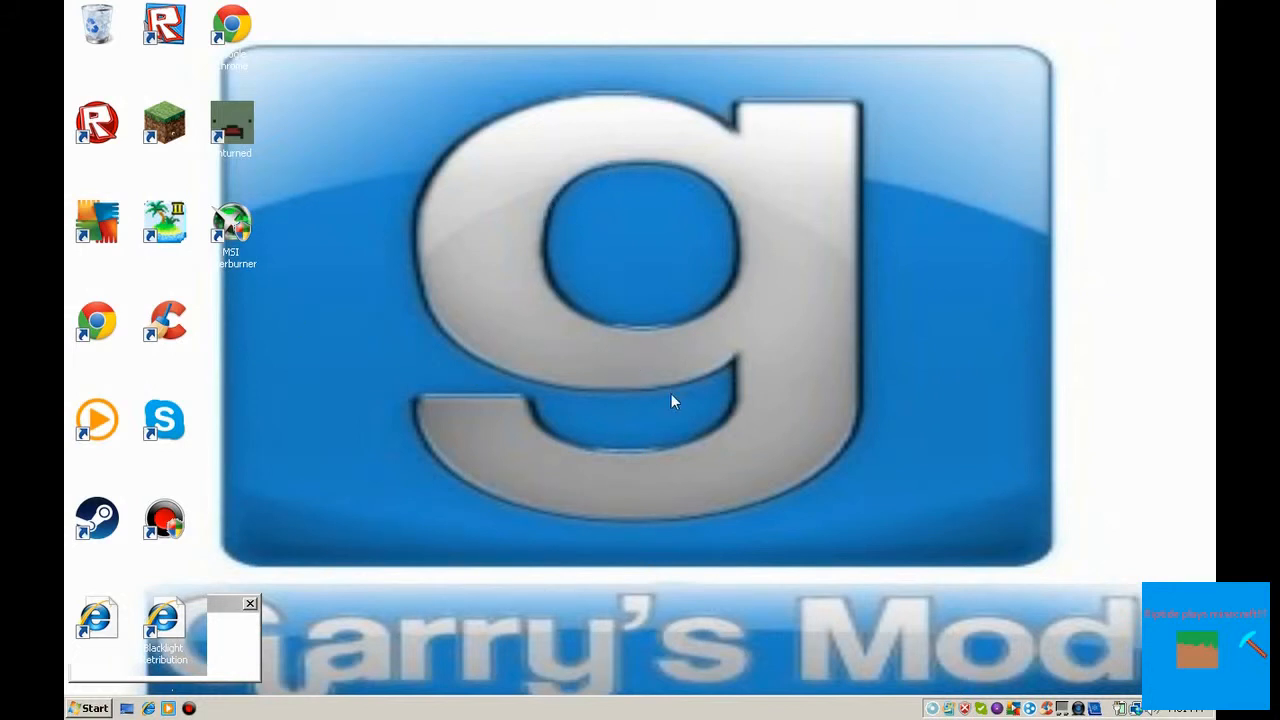
mouse_move(658, 370)
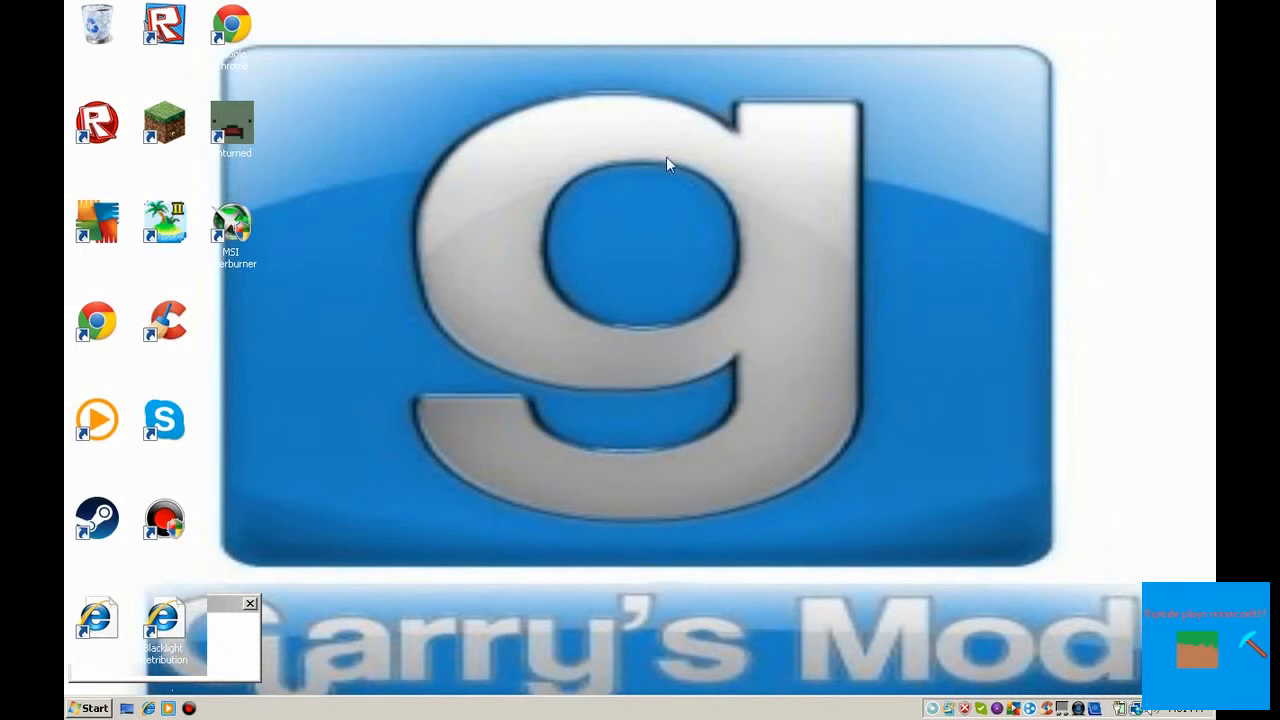
mouse_move(596, 230)
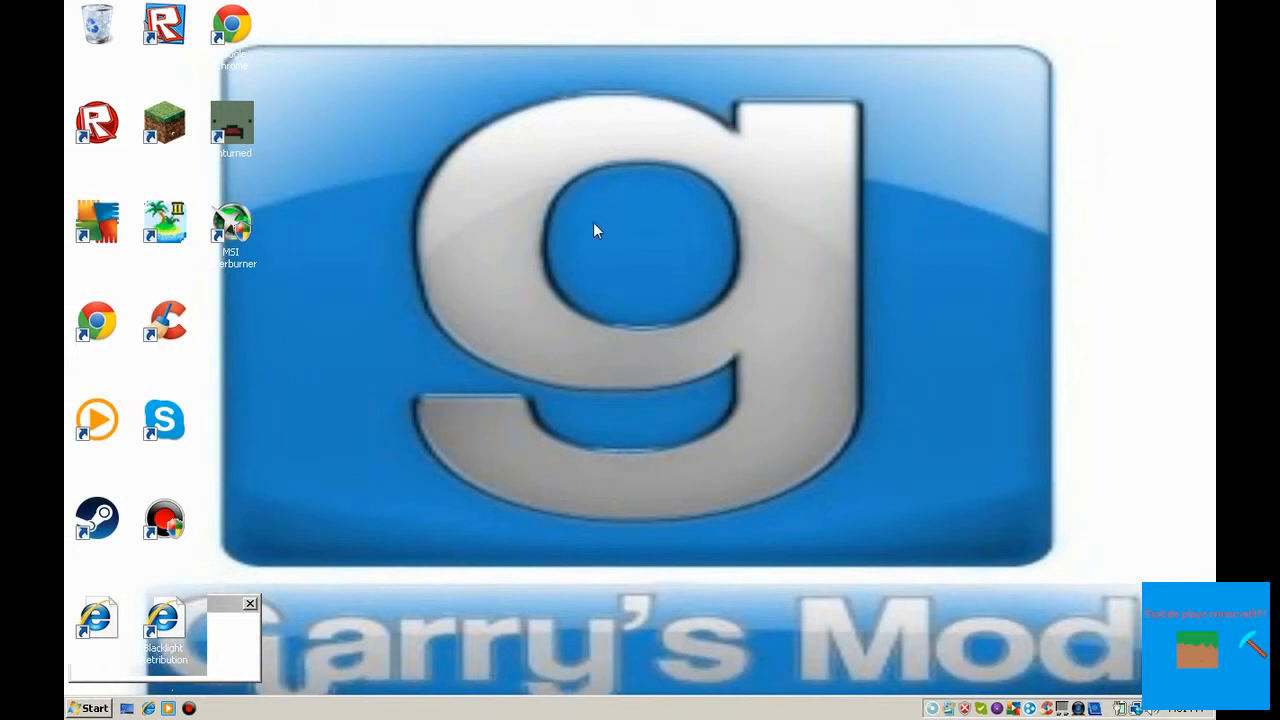
mouse_move(422, 320)
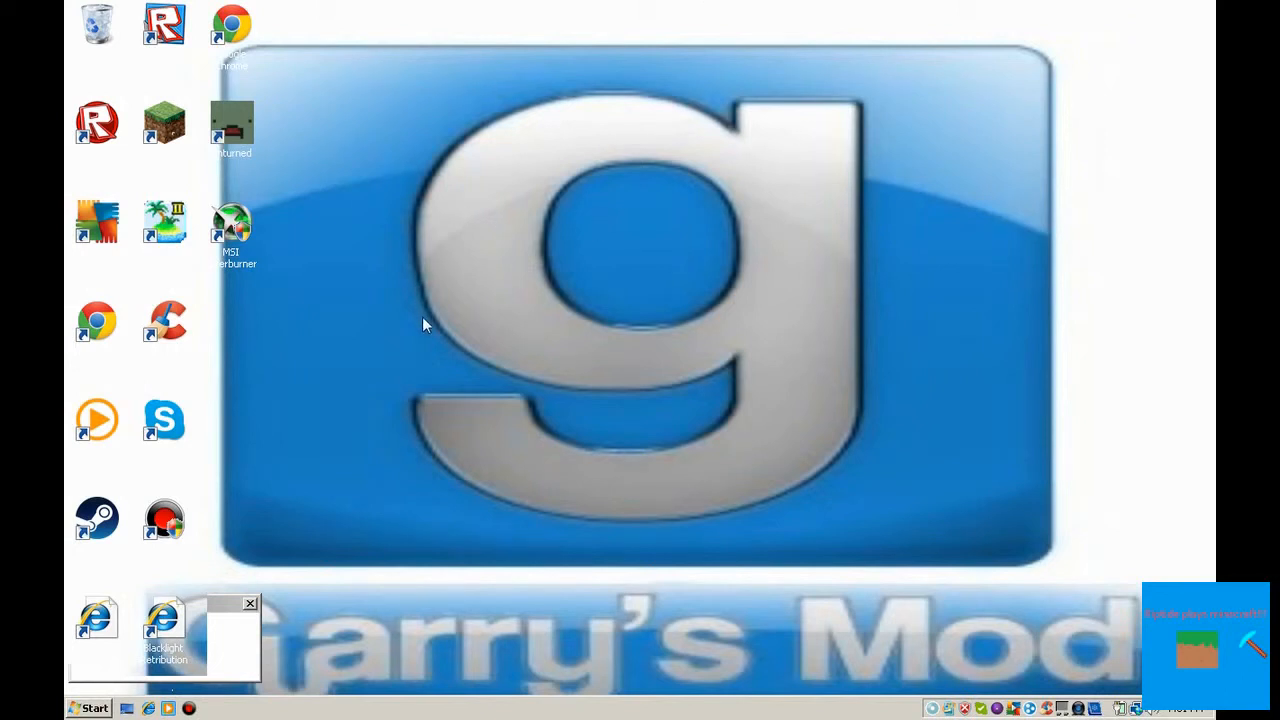
mouse_move(280, 218)
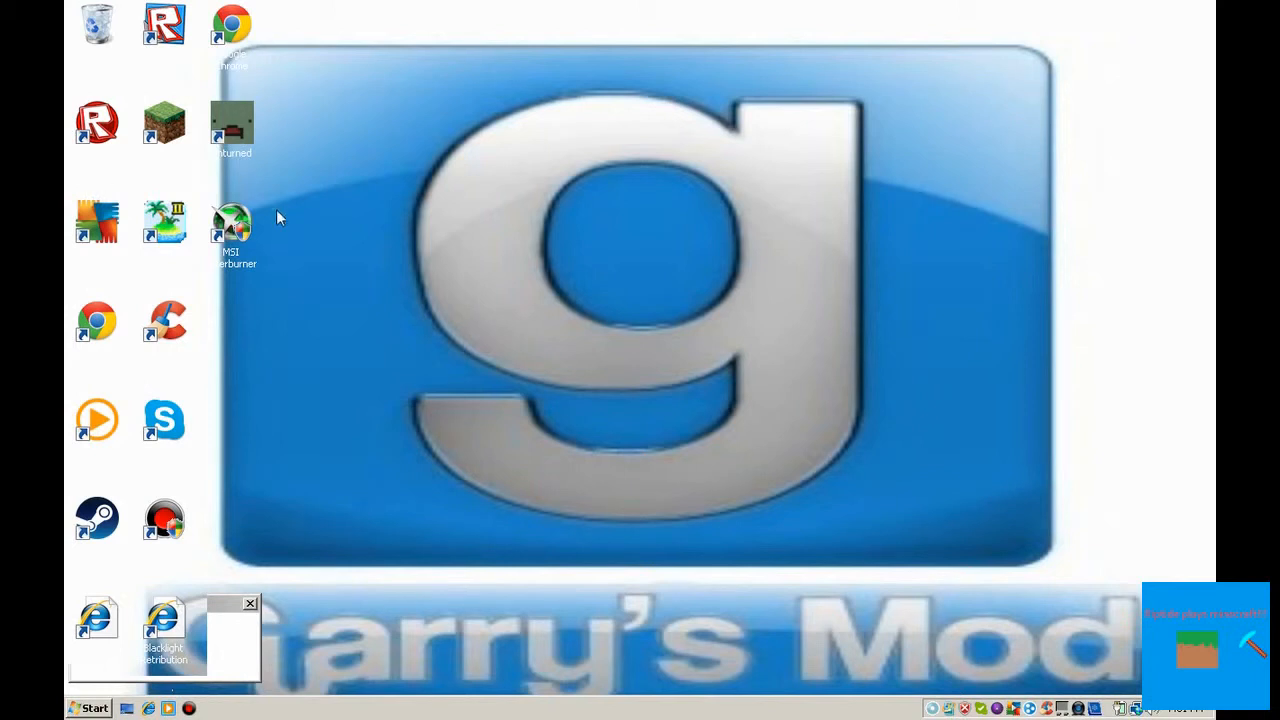